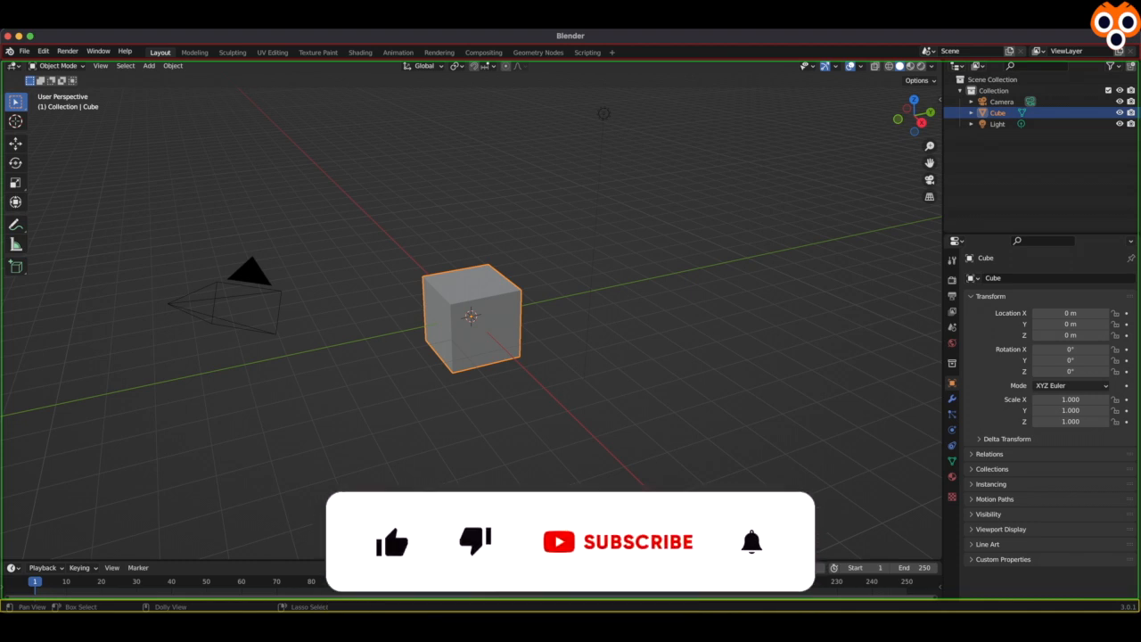
- Split the lower 3D viewport vertically into left and right cube views
{"action": "left_click", "coordinate": [392, 542]}
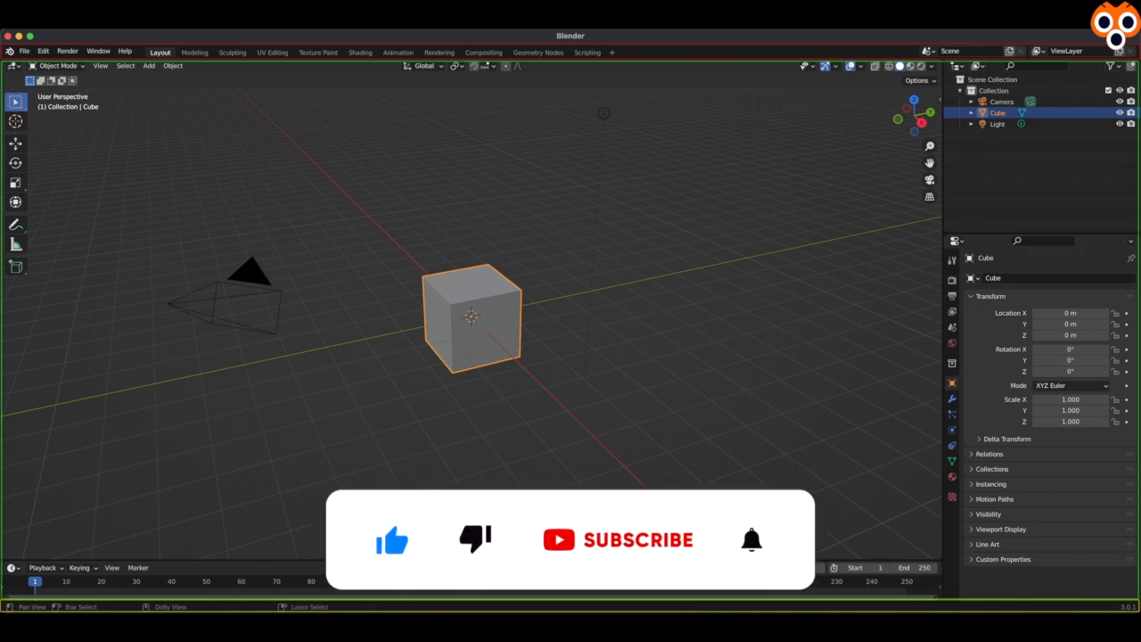
{"action": "left_click", "coordinate": [618, 539]}
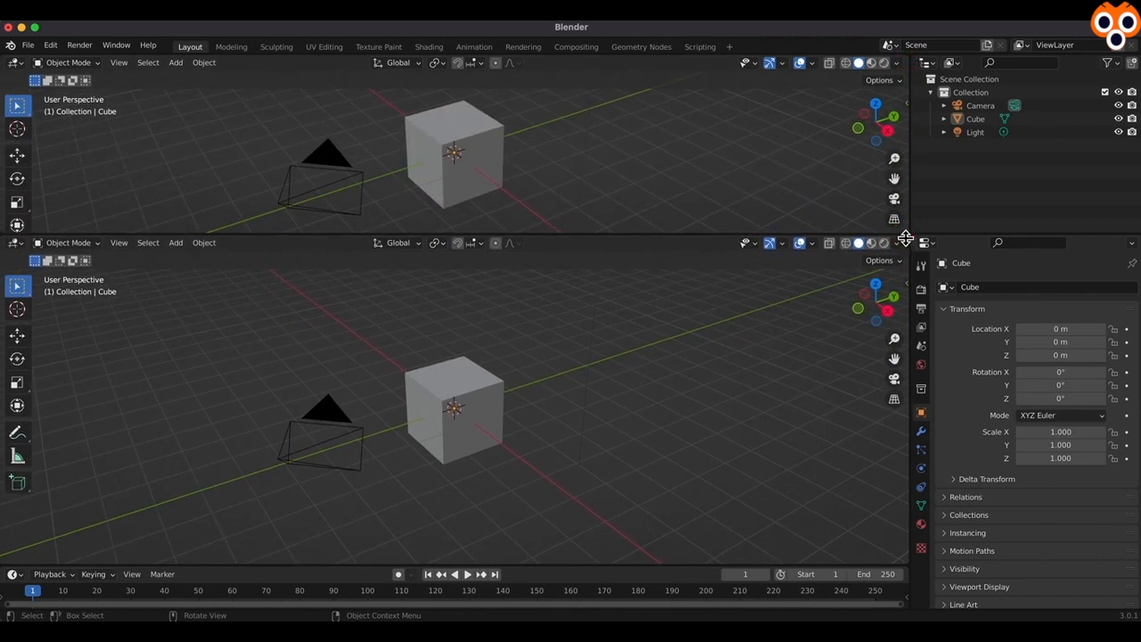
{"action": "mouse_move", "coordinate": [909, 238]}
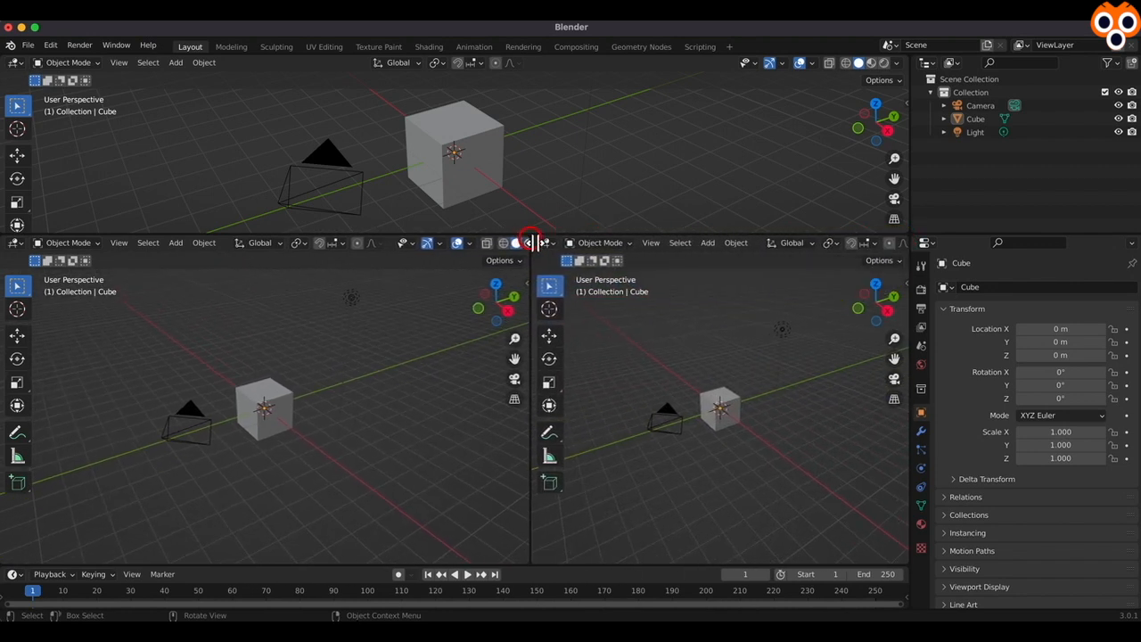
{"action": "mouse_move", "coordinate": [516, 242]}
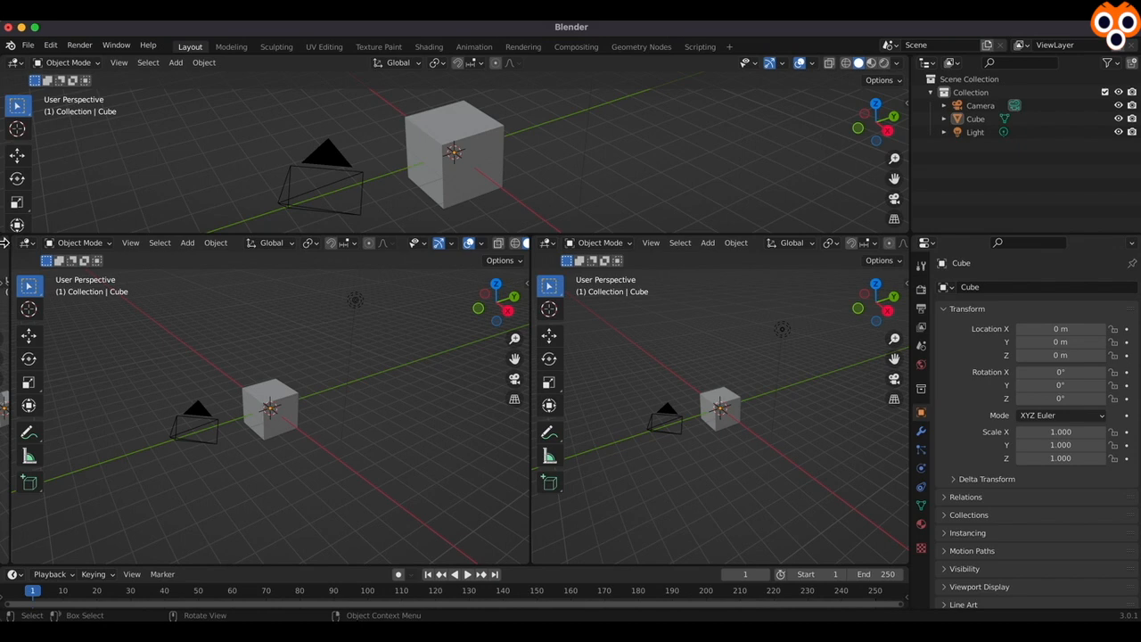
{"action": "mouse_move", "coordinate": [530, 247]}
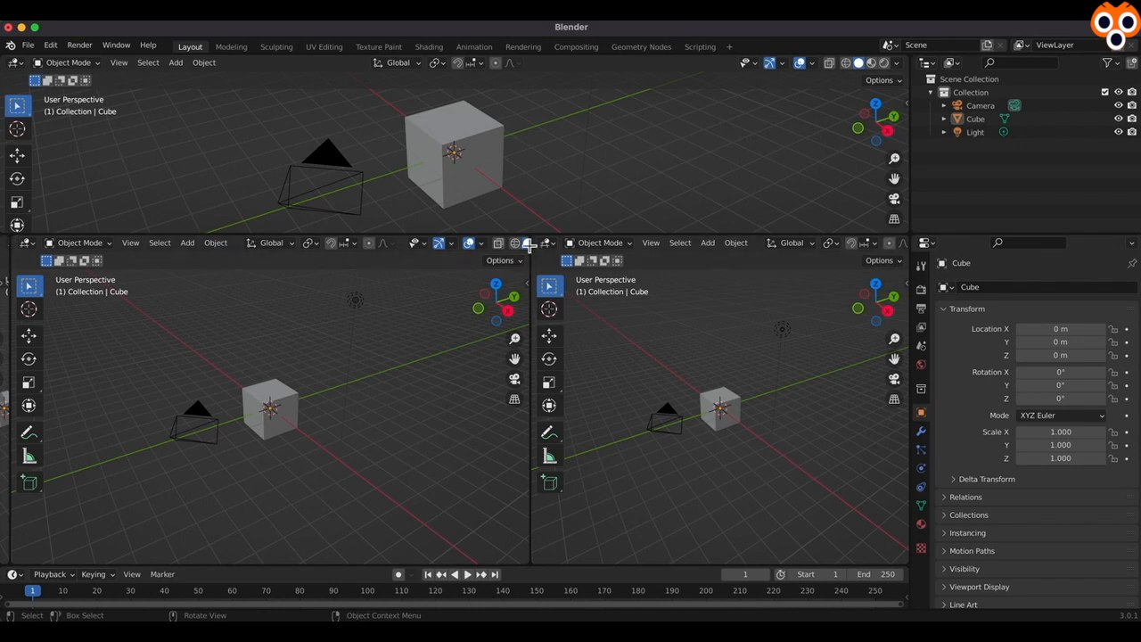